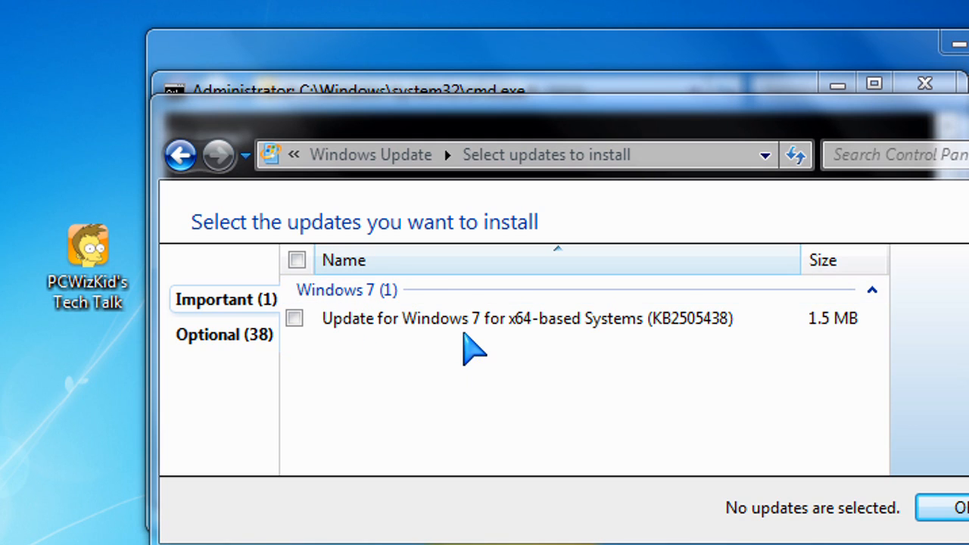
pyautogui.moveTo(518, 333)
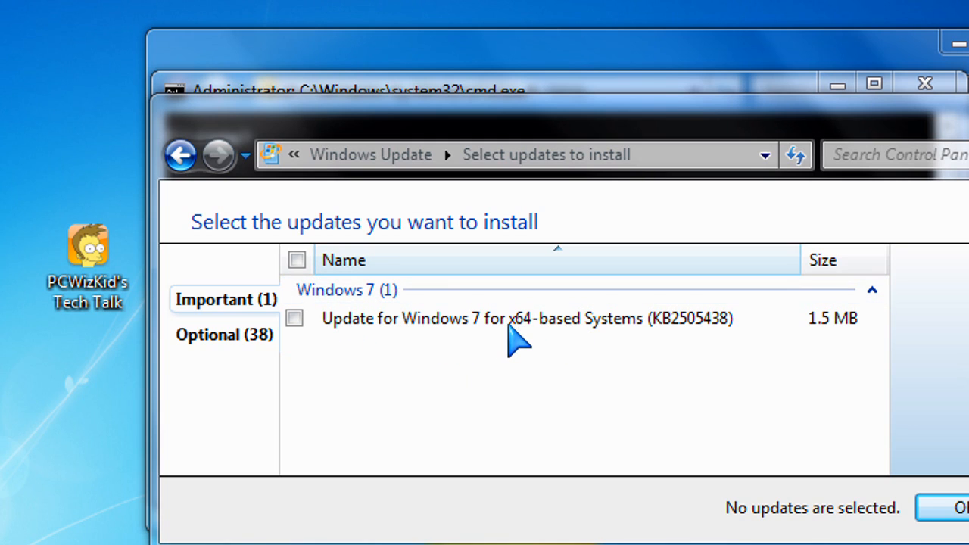
pyautogui.moveTo(518, 326)
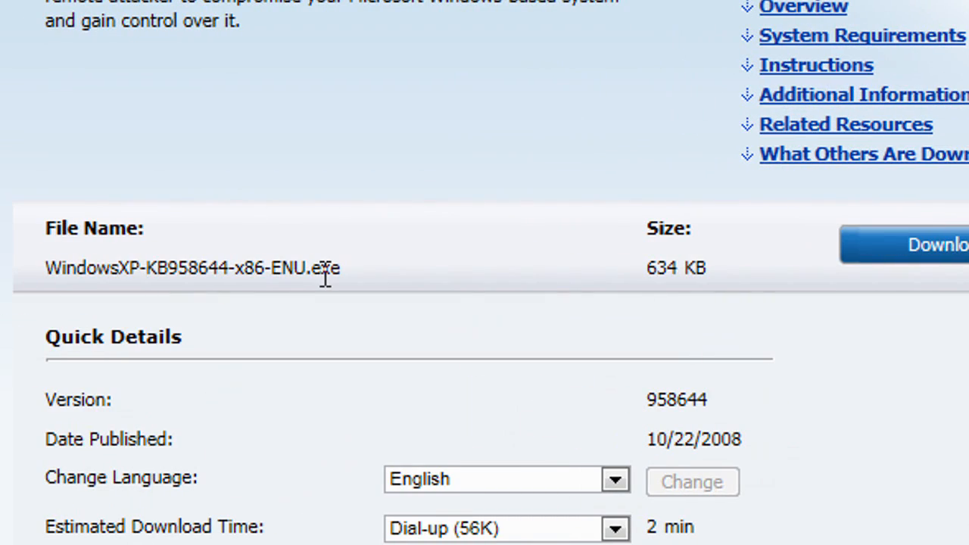
pyautogui.scroll(-3)
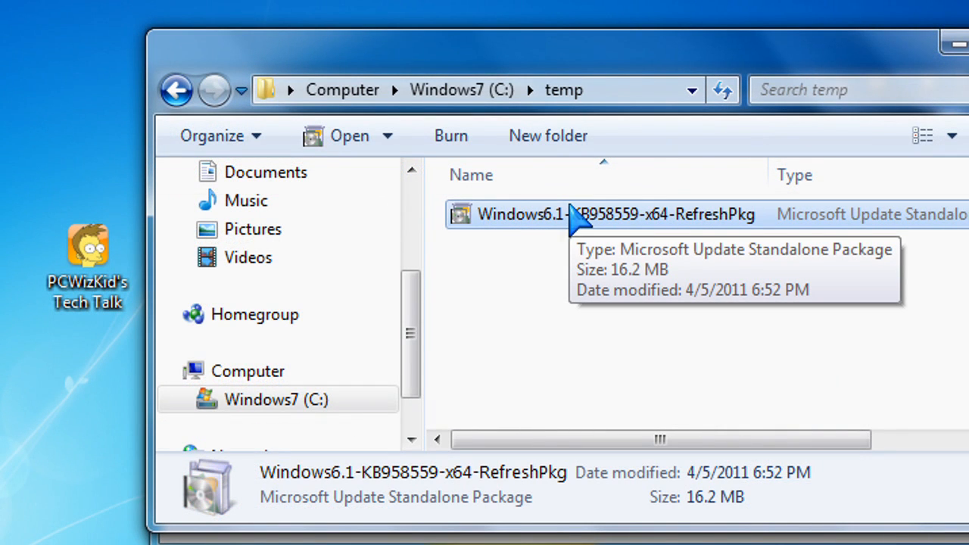
pyautogui.moveTo(522, 242)
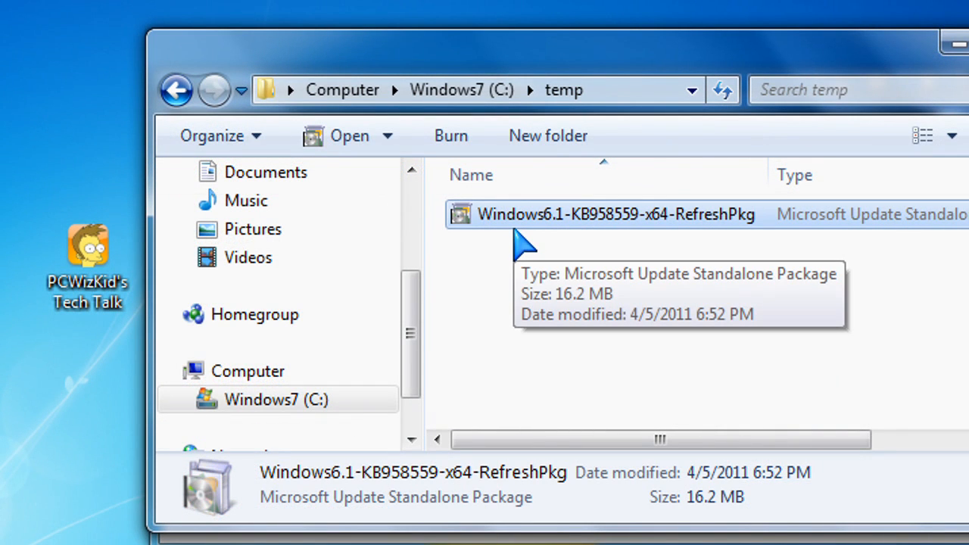
pyautogui.moveTo(530, 246)
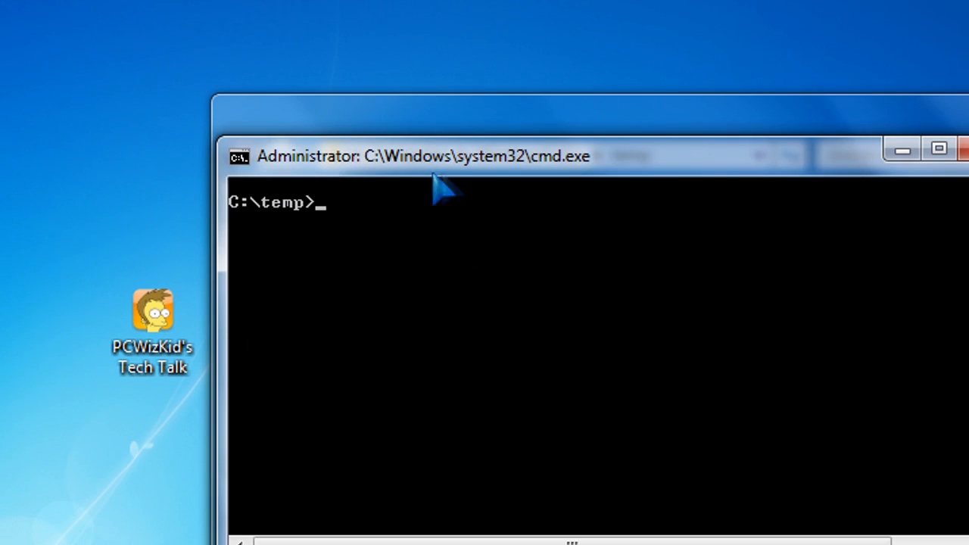
pyautogui.moveTo(318, 231)
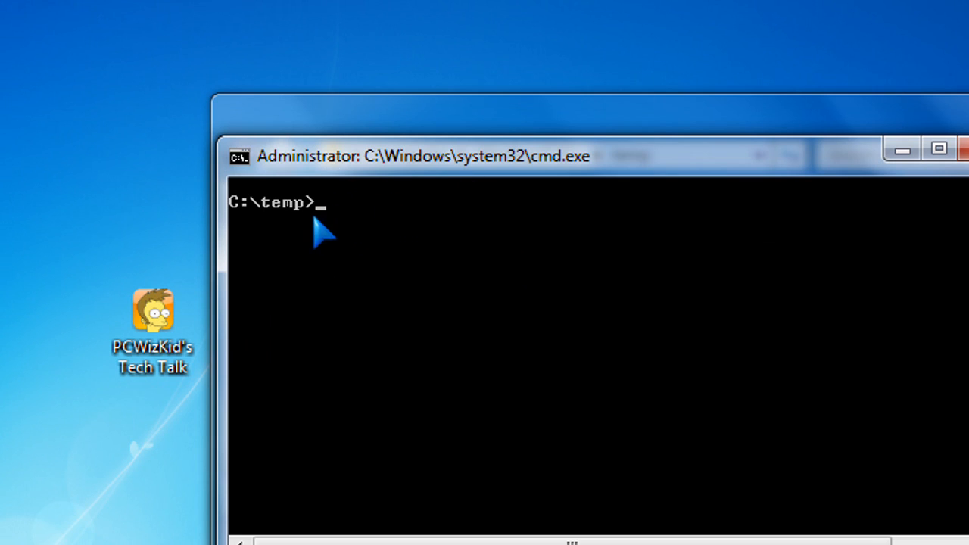
pyautogui.moveTo(276, 223)
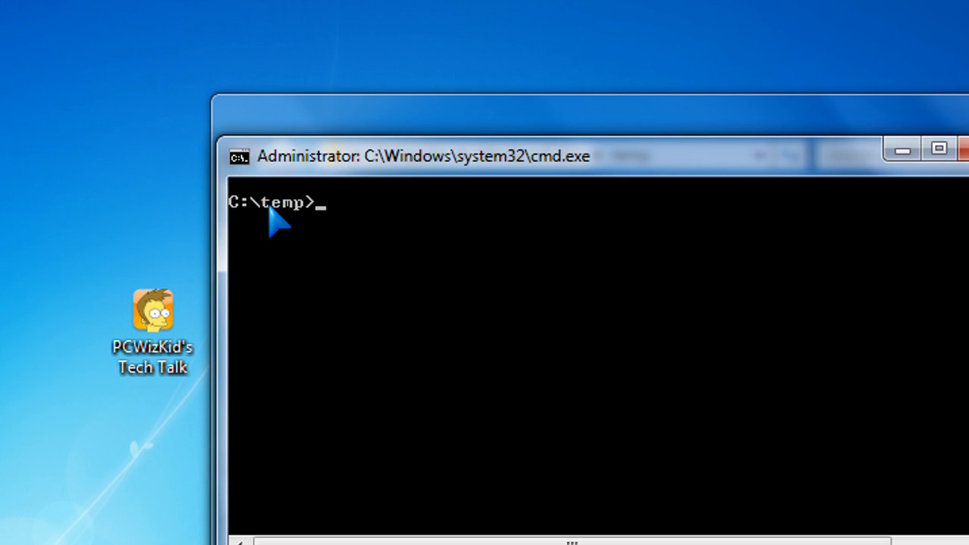
pyautogui.moveTo(325, 216)
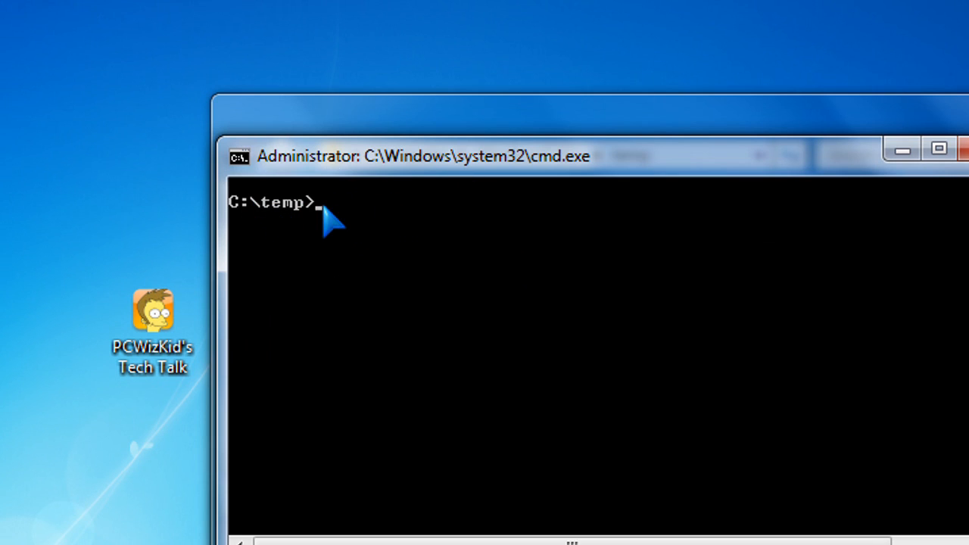
pyautogui.moveTo(376, 270)
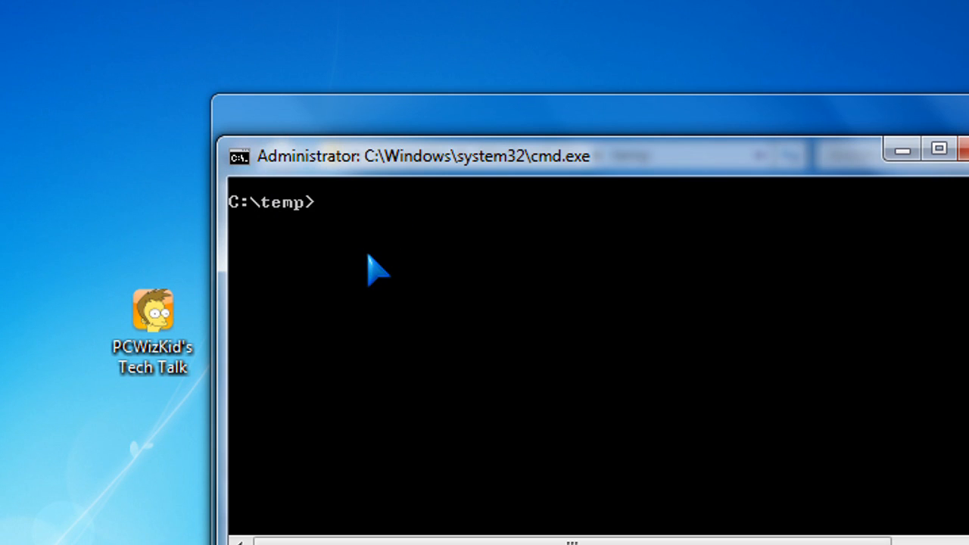
pyautogui.write('expand')
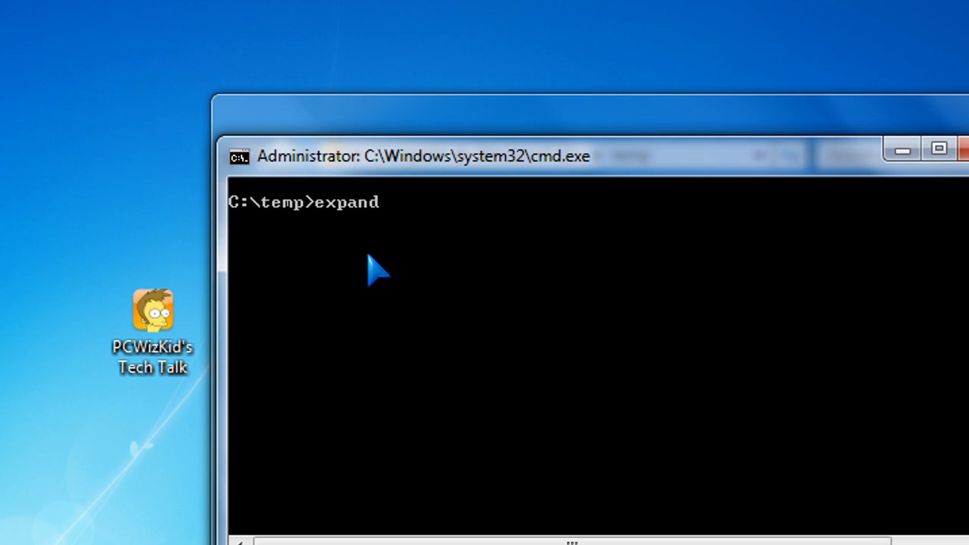
pyautogui.write('-f:')
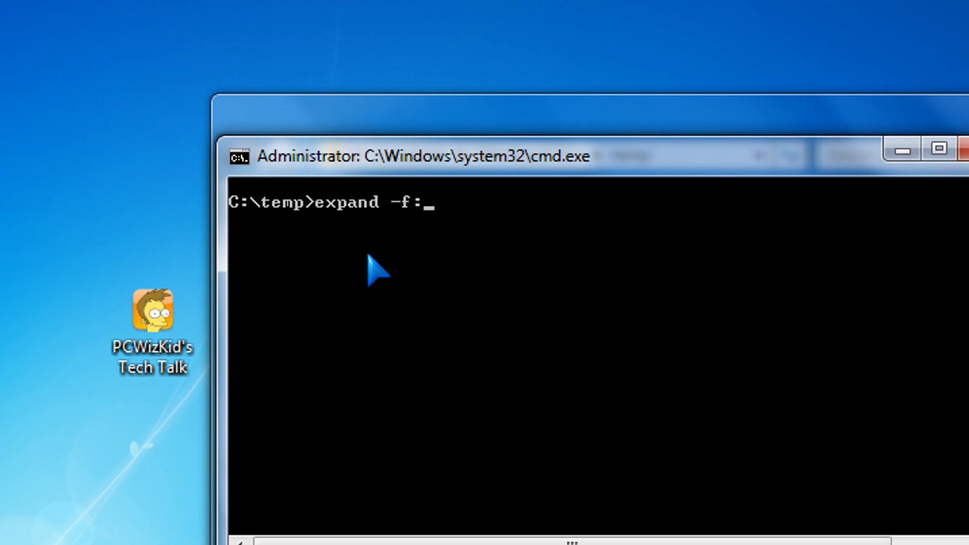
pyautogui.write('*')
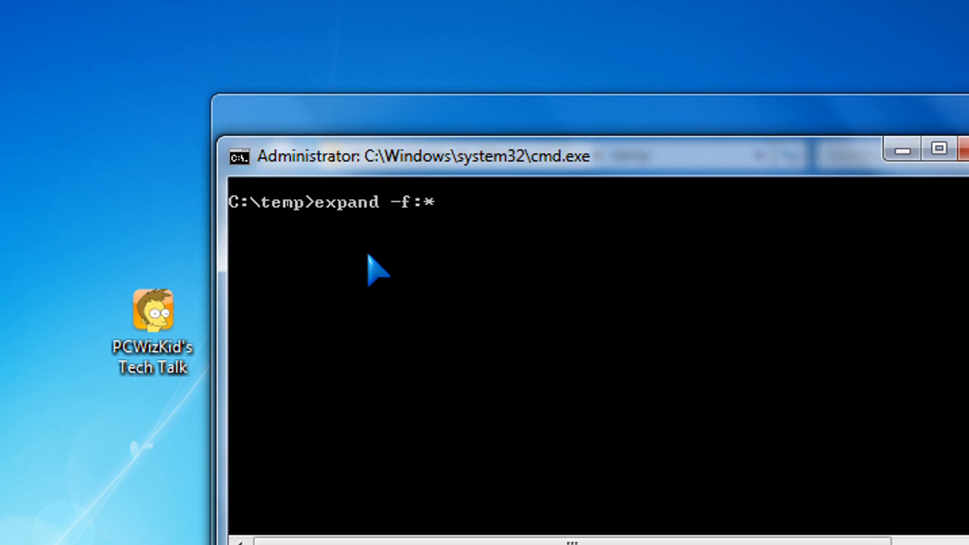
pyautogui.write('Windows6.1-KB958559-x64-RefreshPkg.msu')
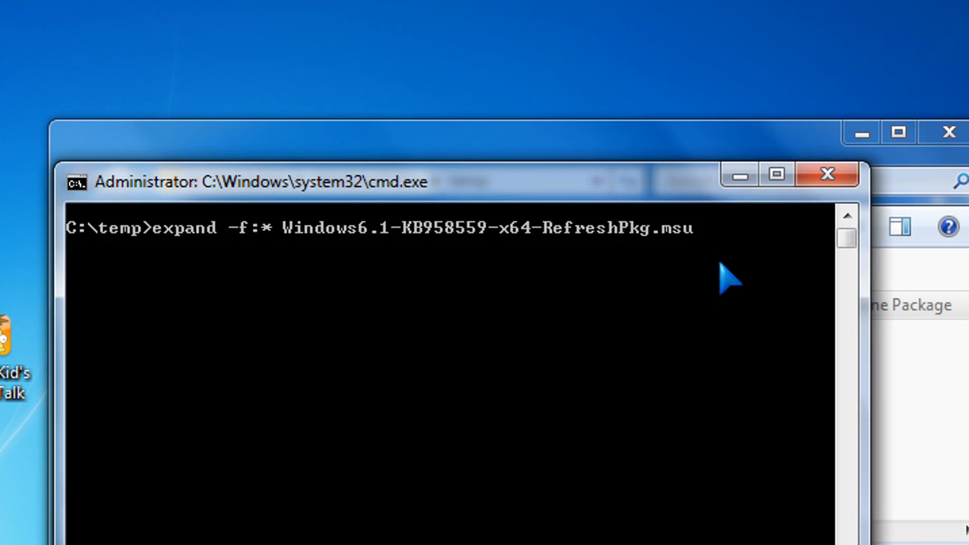
pyautogui.write('c:\\temp')
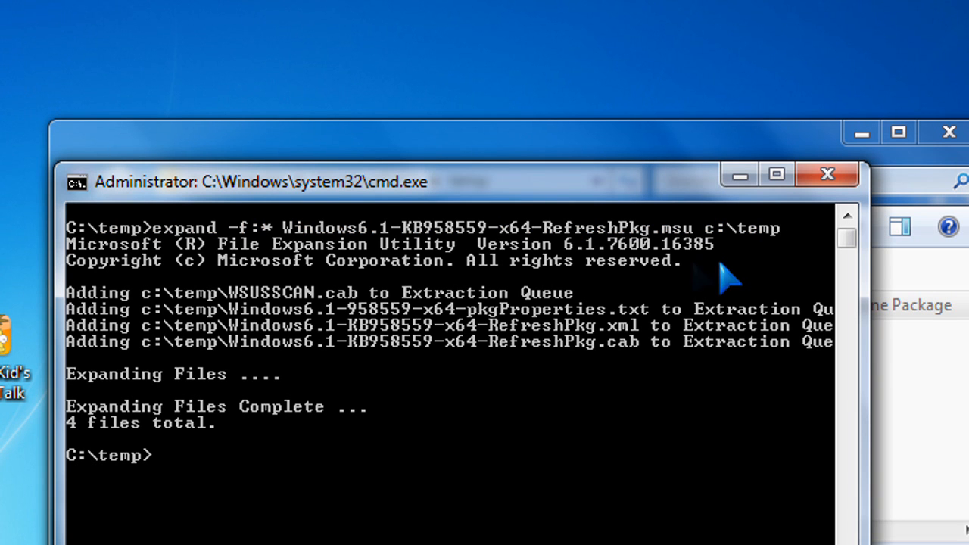
pyautogui.moveTo(397, 371)
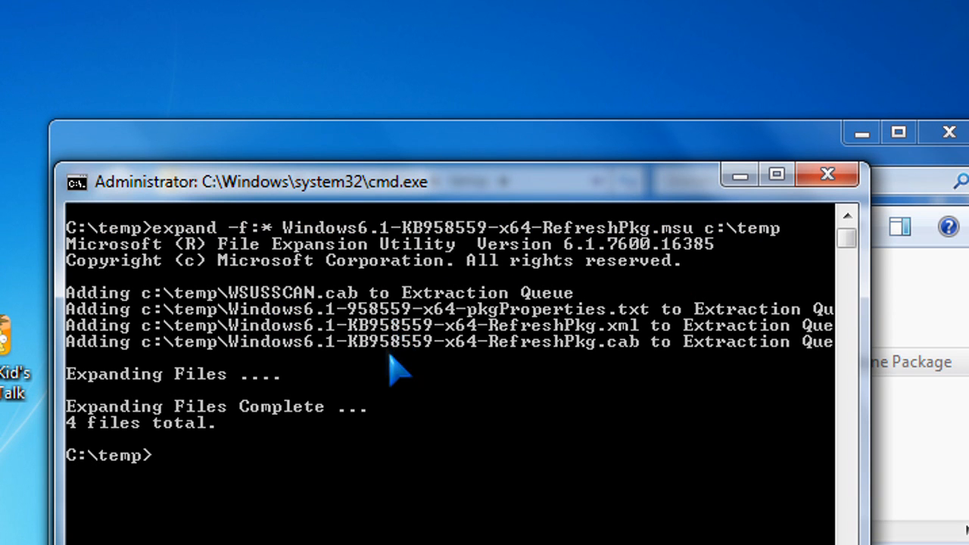
pyautogui.moveTo(545, 367)
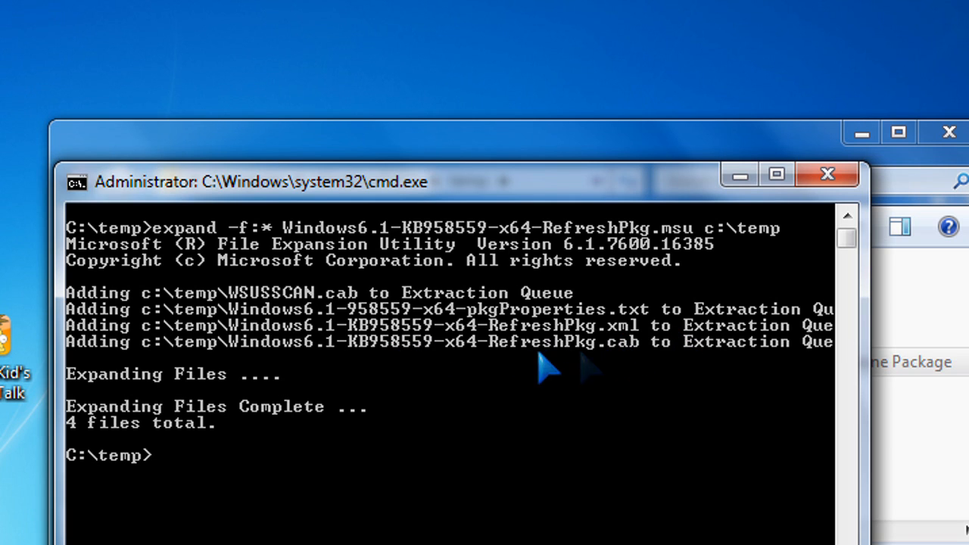
pyautogui.write('dir')
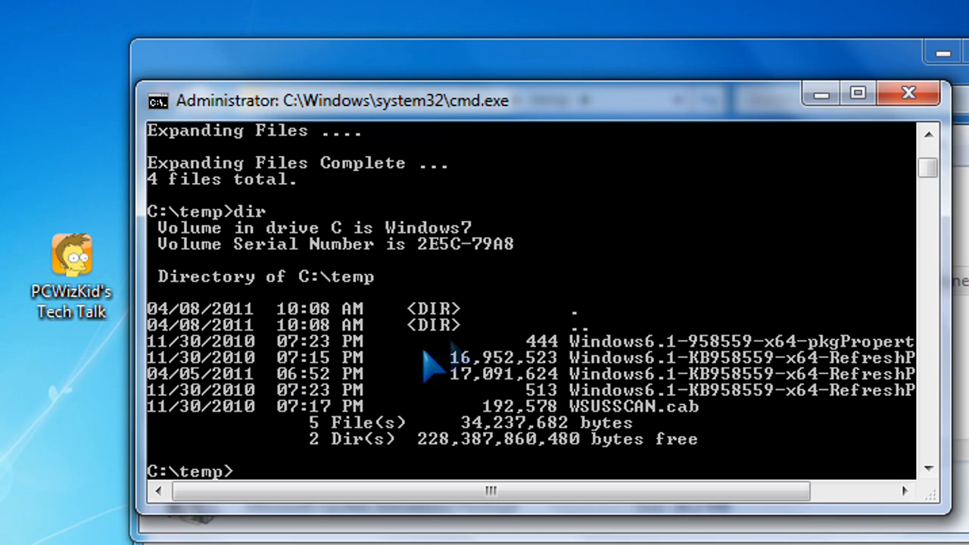
pyautogui.moveTo(575, 363)
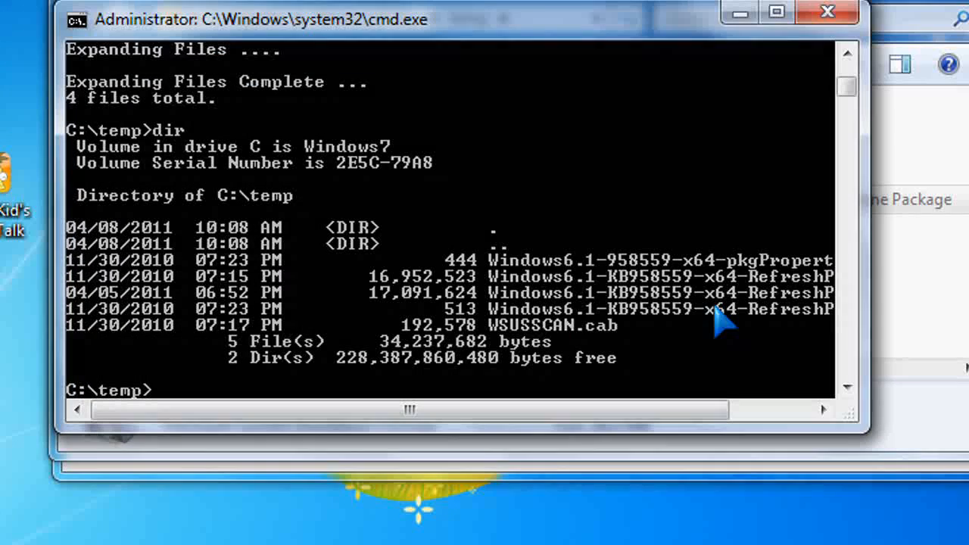
pyautogui.moveTo(450, 283)
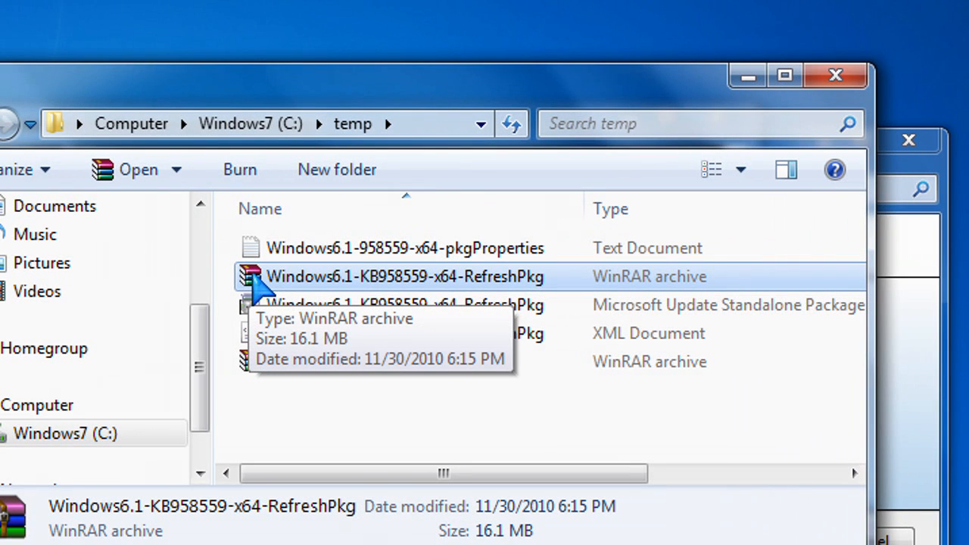
pyautogui.moveTo(484, 287)
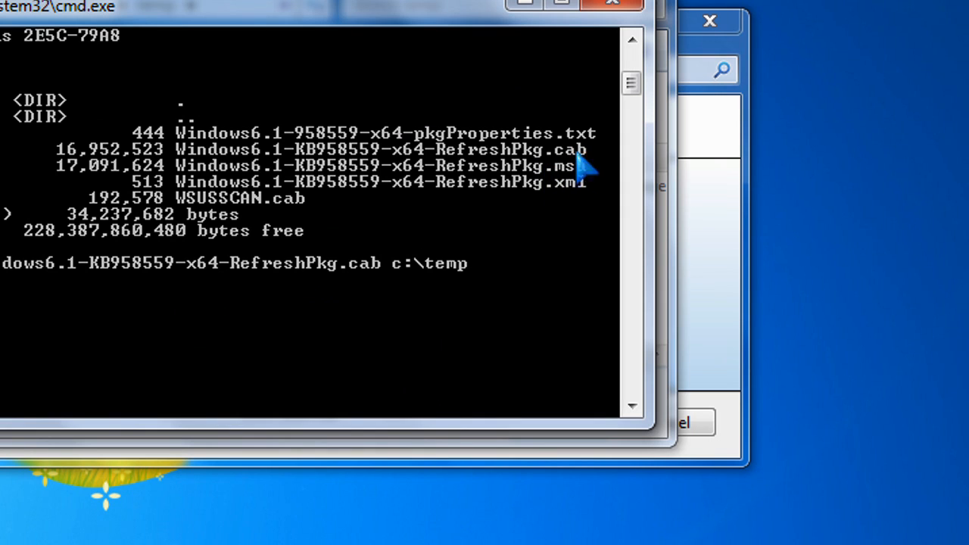
pyautogui.moveTo(541, 205)
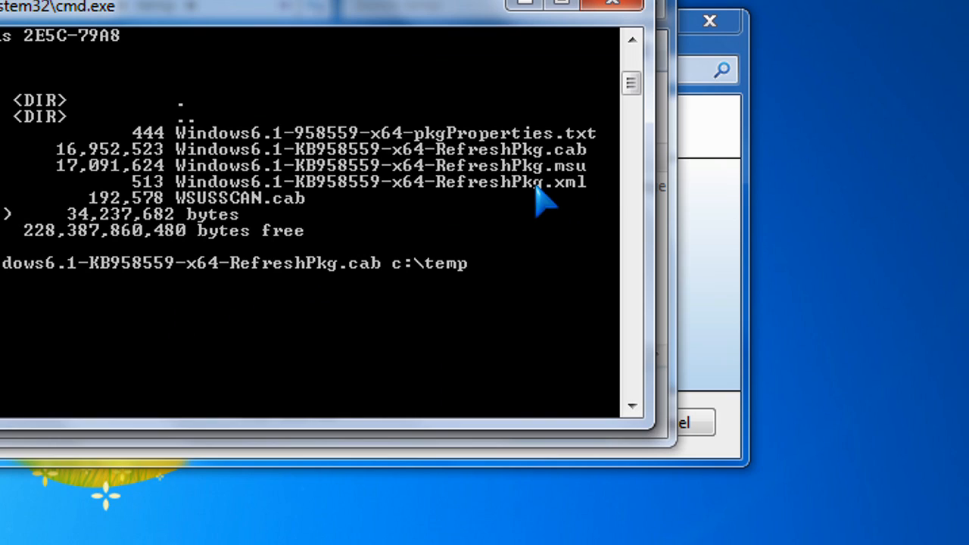